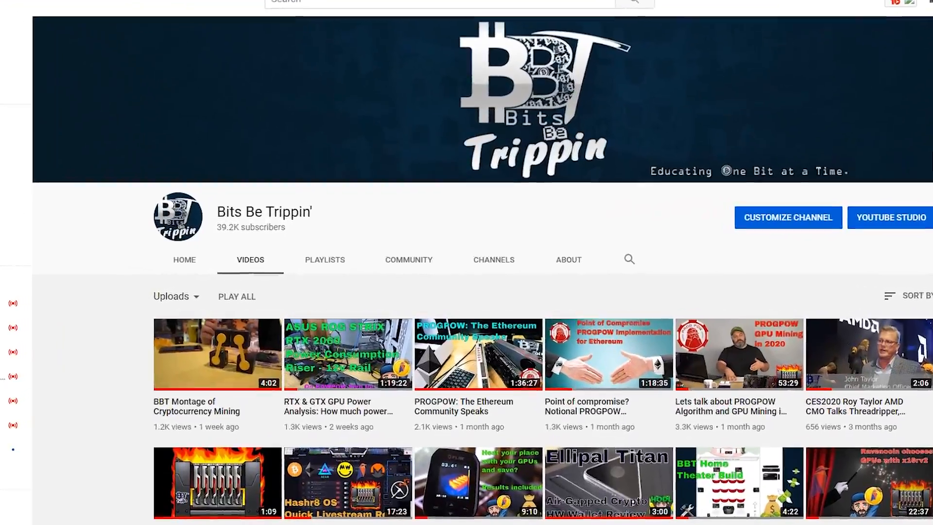
{"action": "scroll", "scroll_direction": "down", "scroll_amount": 3}
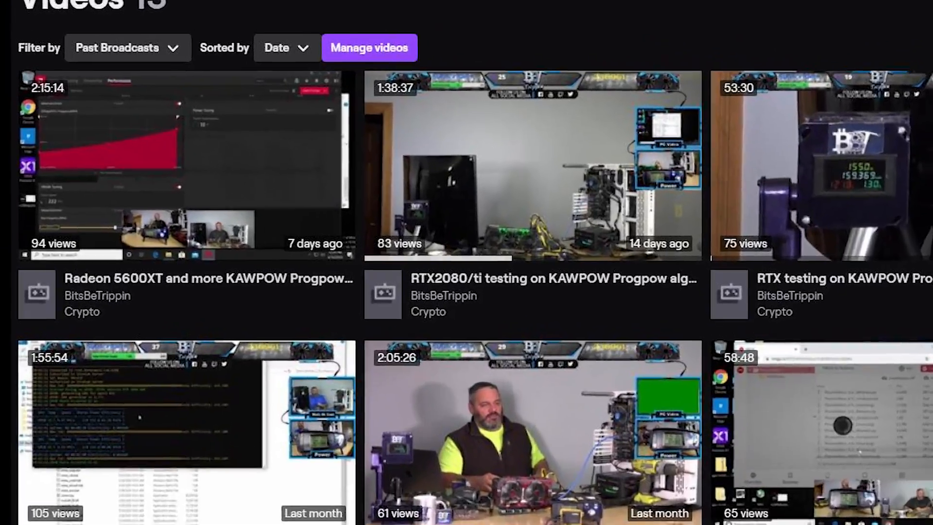
{"action": "scroll", "scroll_direction": "down", "scroll_amount": 3}
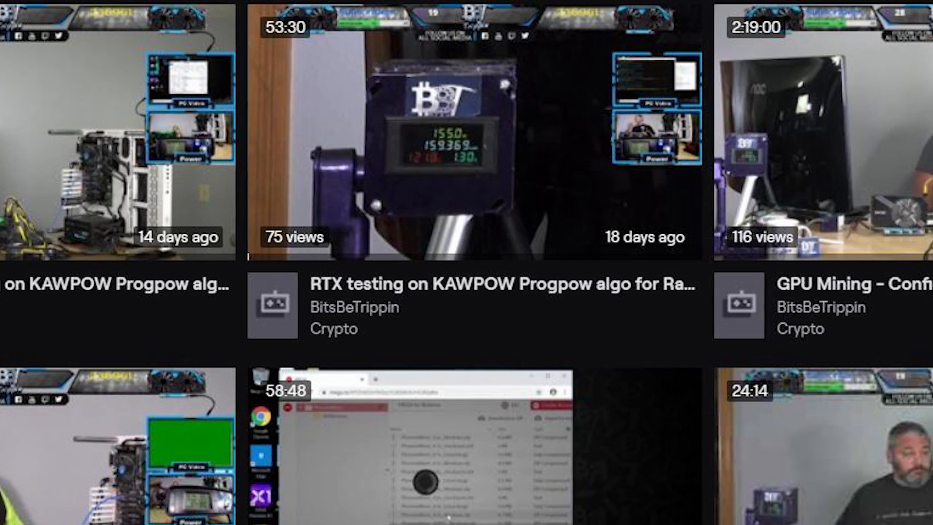